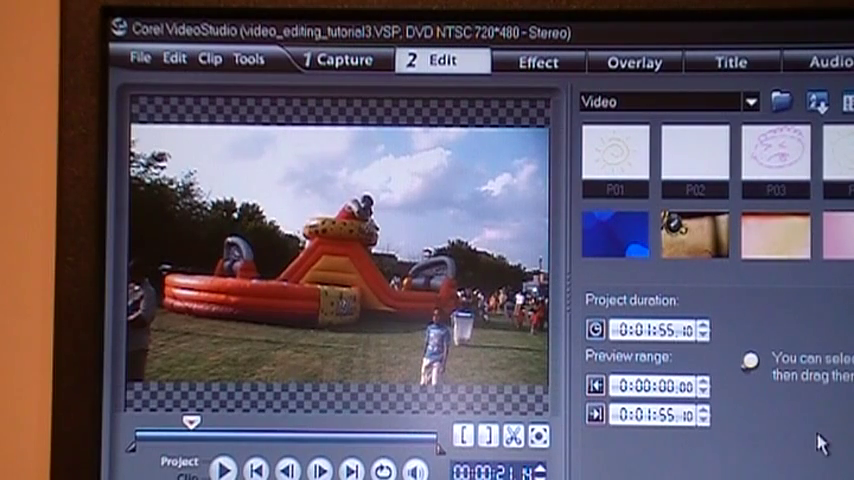
# Step: Open the Title step to show title presets and Arial Black size 48 settings
pyautogui.click(733, 62)
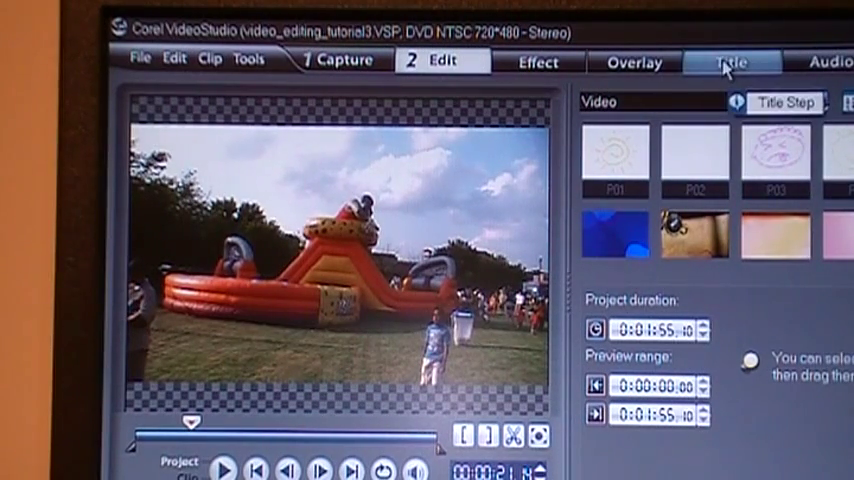
pyautogui.moveTo(725, 67)
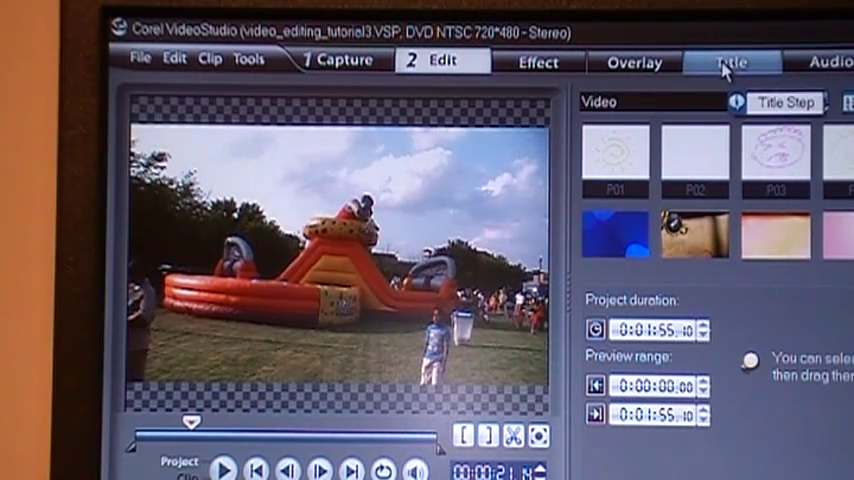
pyautogui.click(735, 61)
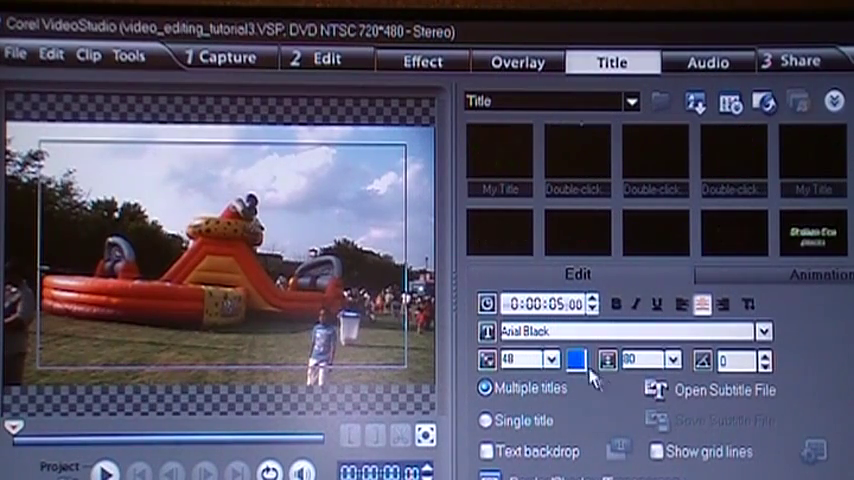
# Step: Set the 'My Video' title text colour to white
pyautogui.click(575, 359)
pyautogui.write('My Video')
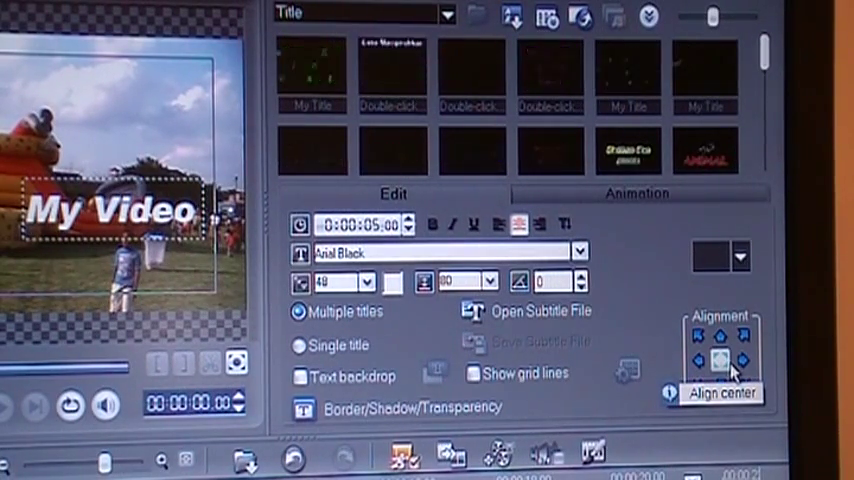
# Step: Center the 'My Video' title, push it to the top-left corner, and show animation options
pyautogui.click(719, 360)
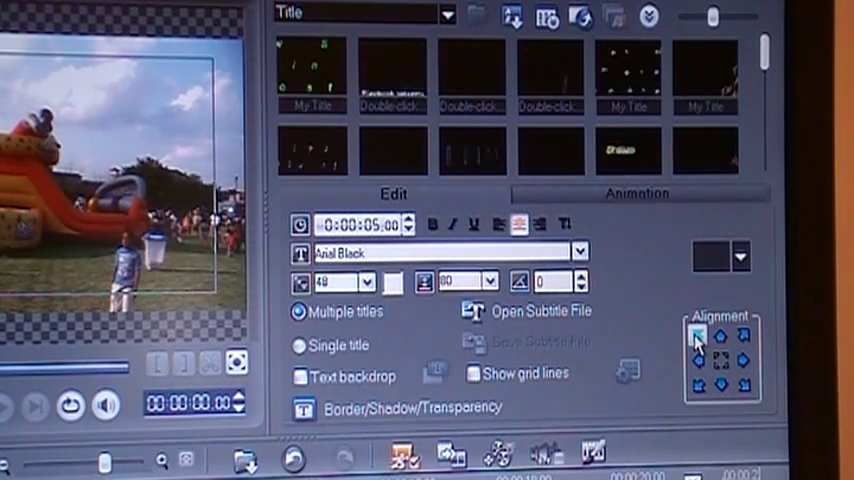
pyautogui.click(748, 333)
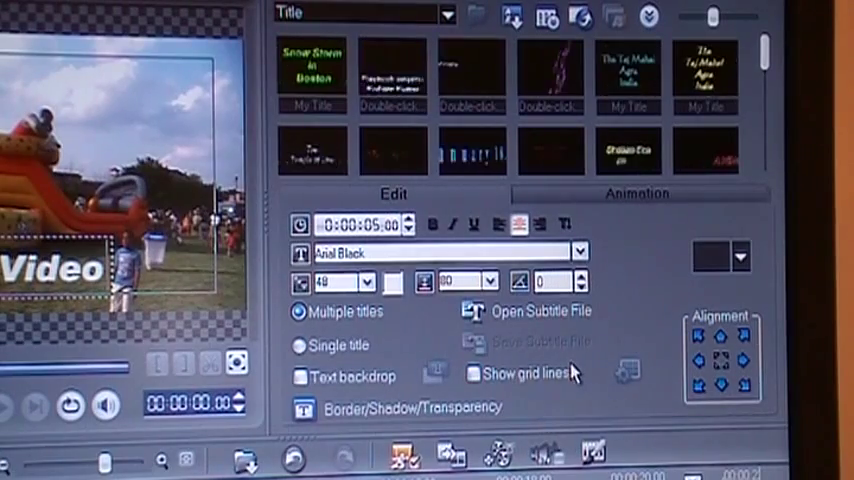
pyautogui.click(636, 193)
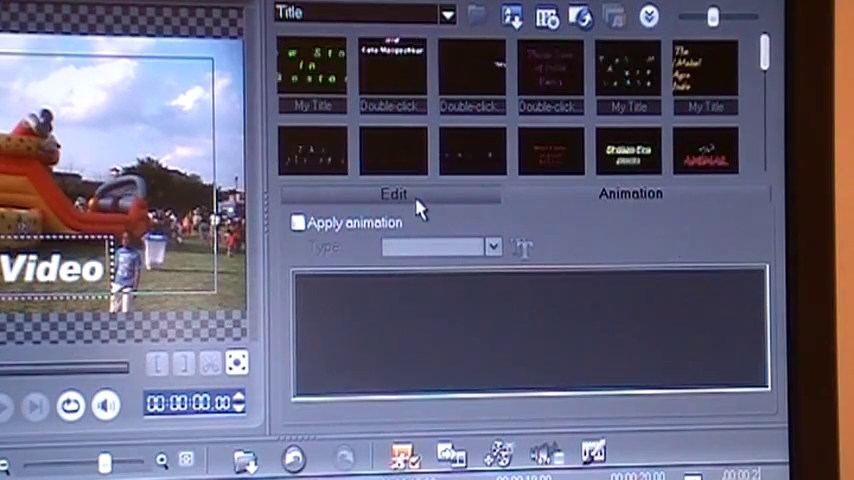
# Step: Choose Pop-up as the title's animation type after trying Swing
pyautogui.click(393, 193)
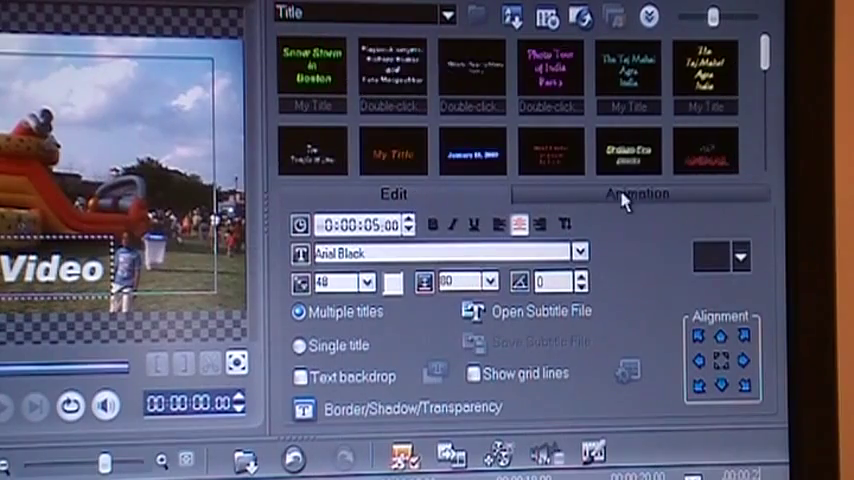
pyautogui.click(633, 193)
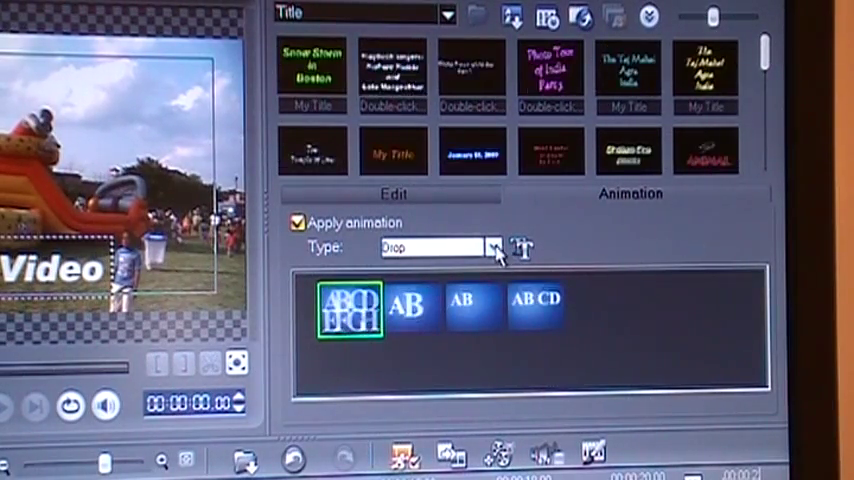
pyautogui.click(489, 247)
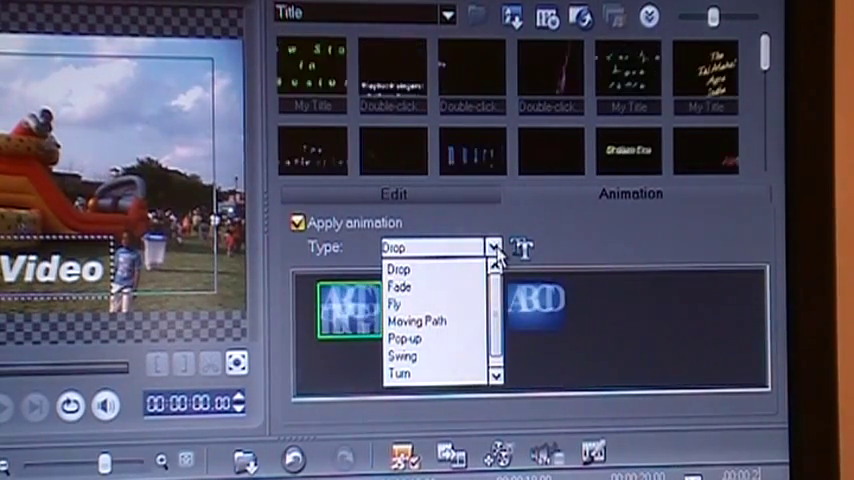
pyautogui.click(400, 270)
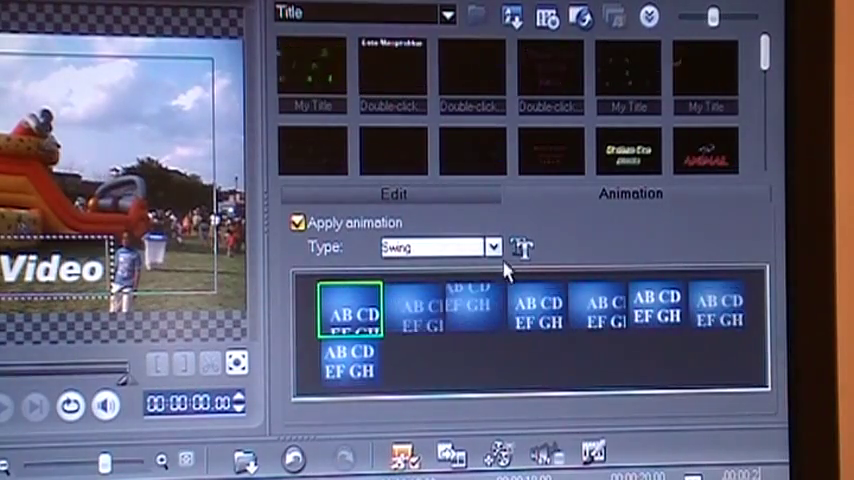
pyautogui.click(496, 246)
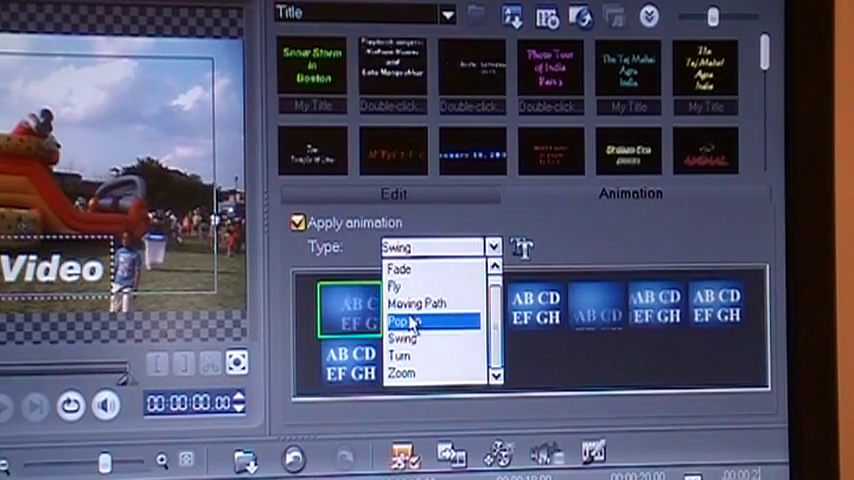
pyautogui.click(410, 321)
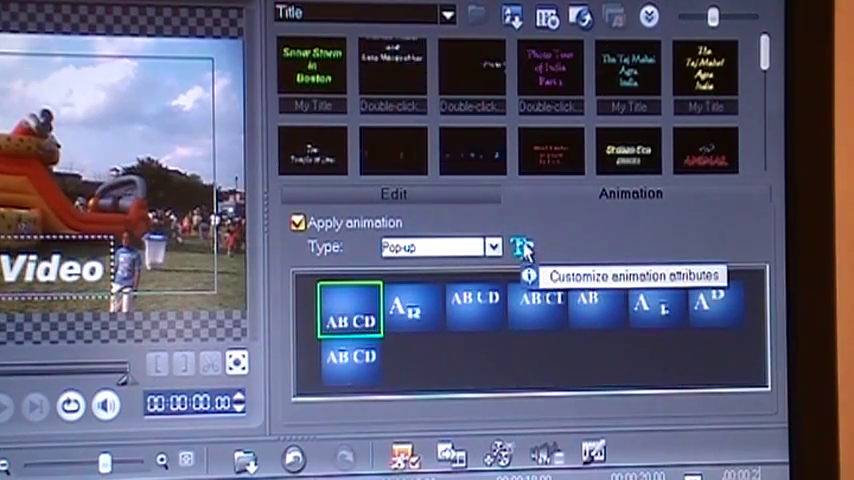
# Step: Customize Pop-up attributes with Unit set to Text and Pause set to No Pause
pyautogui.click(520, 246)
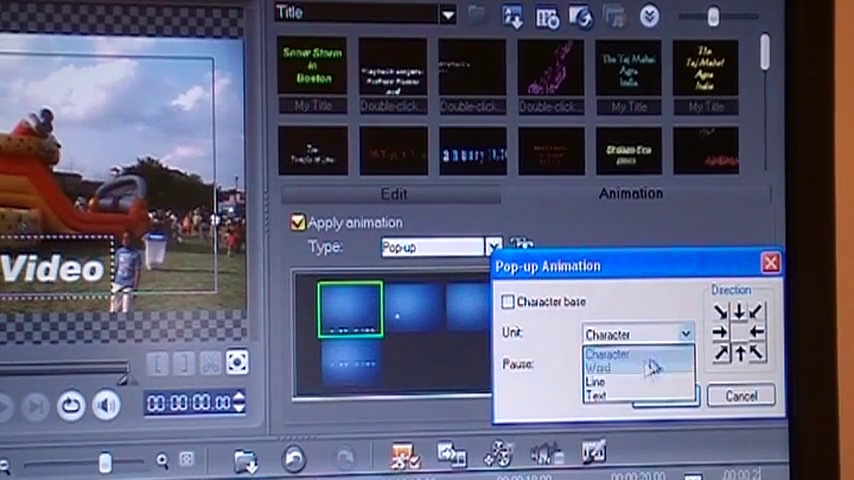
pyautogui.click(595, 368)
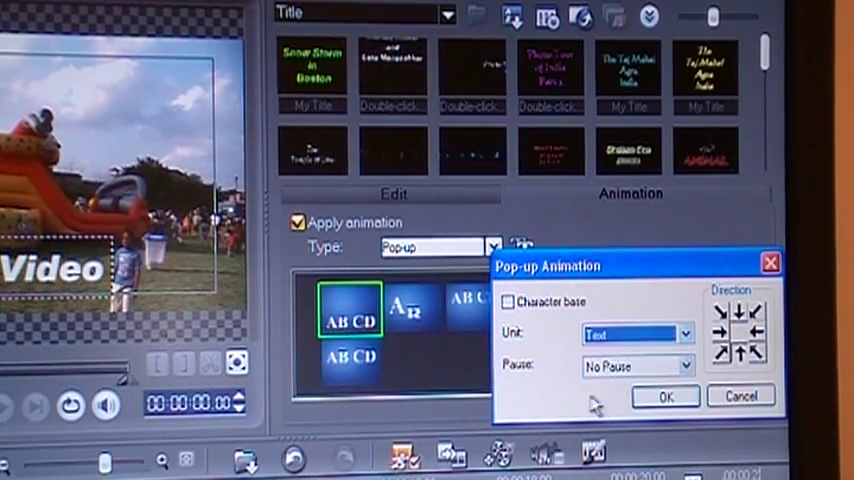
pyautogui.click(697, 365)
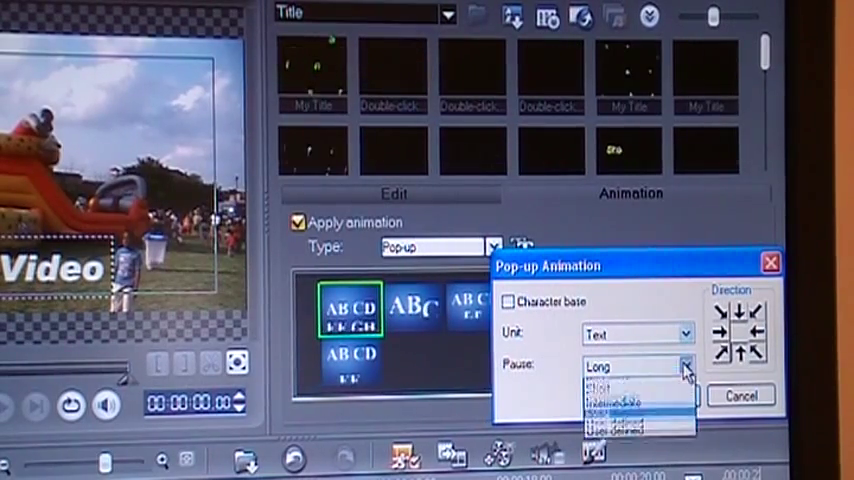
pyautogui.click(613, 395)
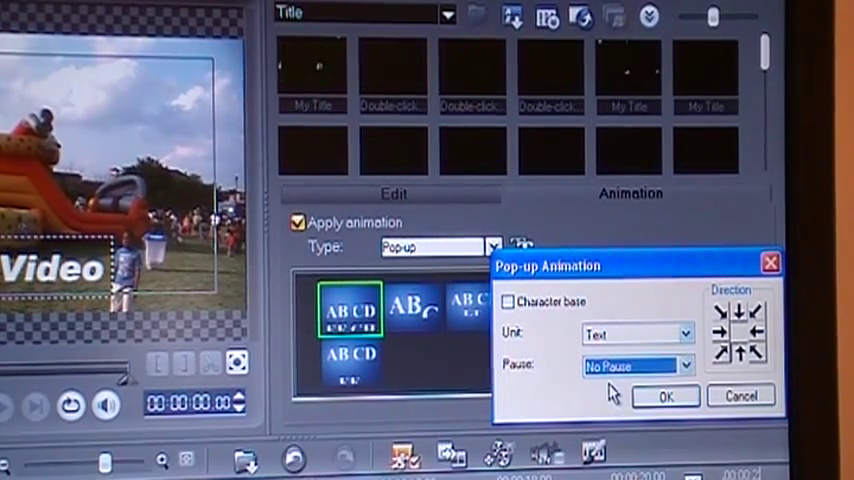
pyautogui.click(665, 398)
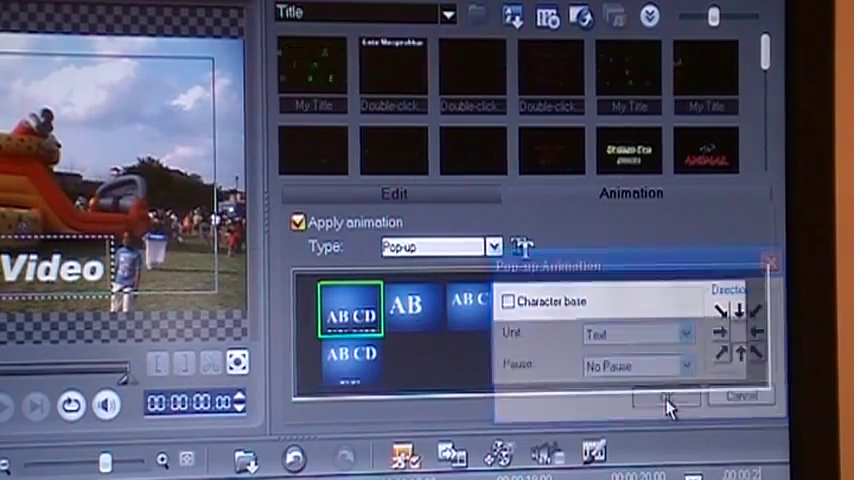
pyautogui.click(667, 397)
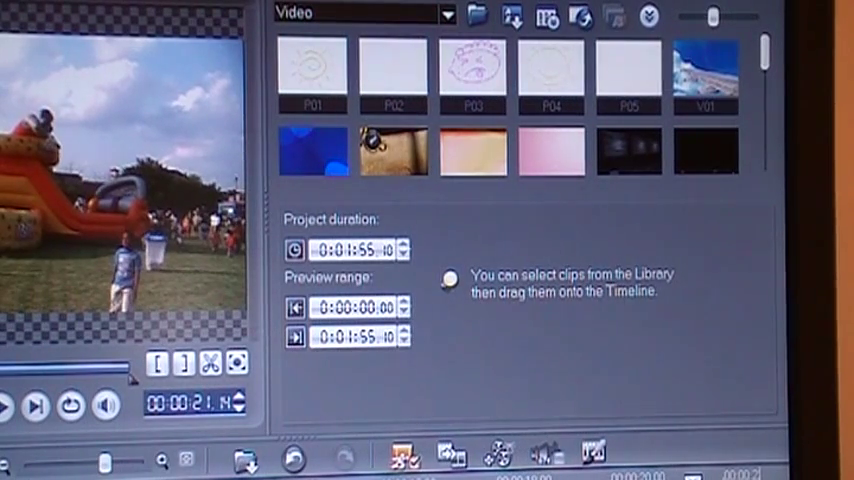
# Step: Go back to the Edit step, with 'My Video' on the title track below MOV04c
pyautogui.click(8, 402)
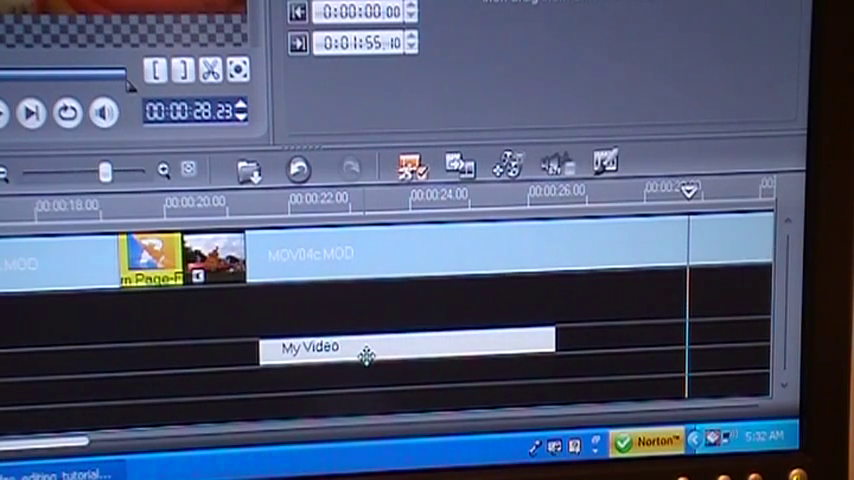
pyautogui.moveTo(295, 398)
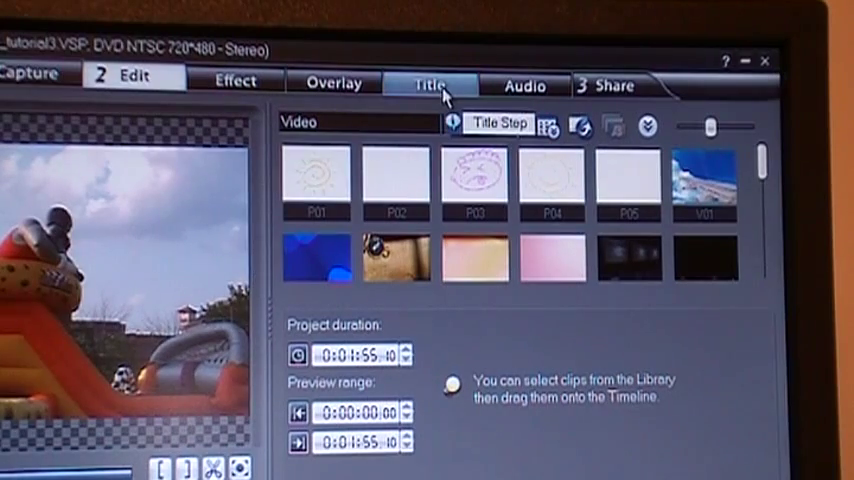
pyautogui.click(430, 85)
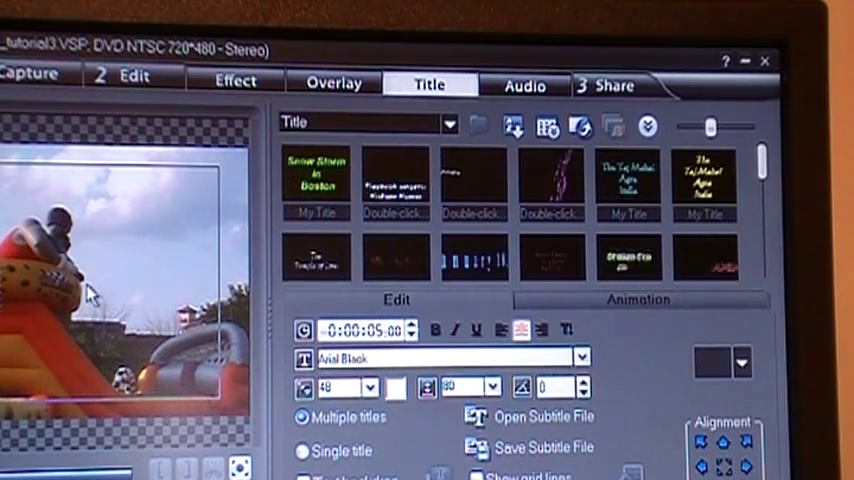
pyautogui.moveTo(130, 78)
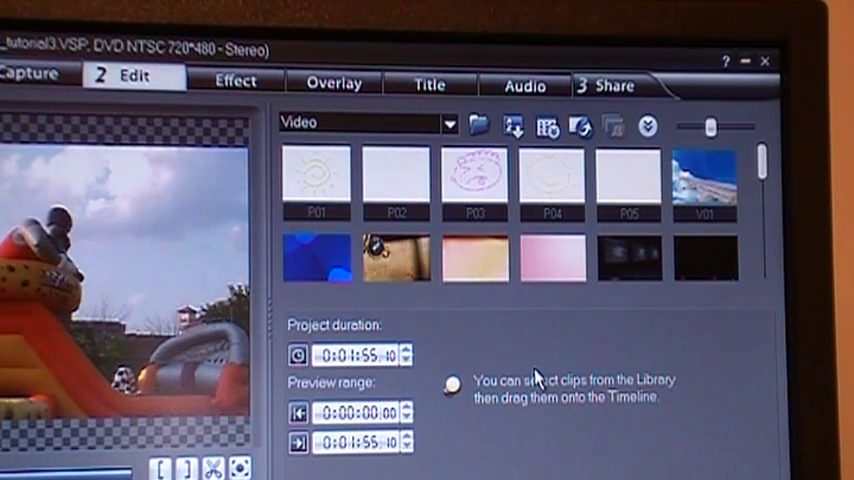
pyautogui.moveTo(533, 375)
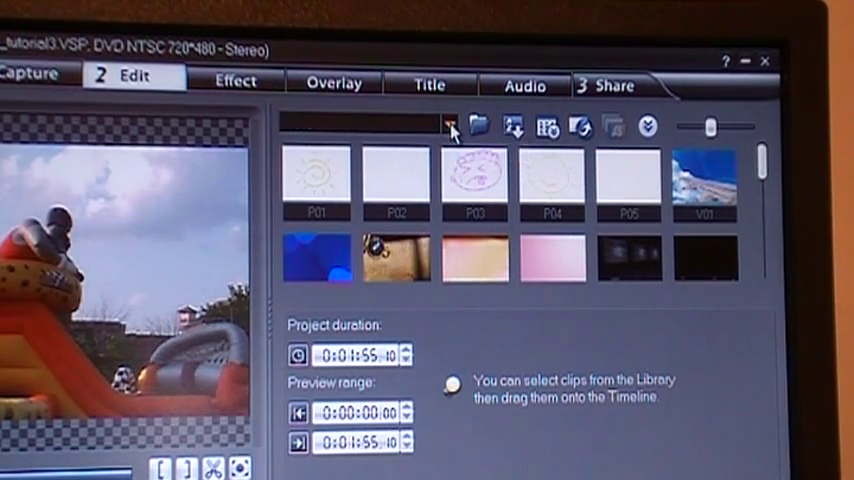
# Step: Switch the library category to Image and scroll down through the photo thumbnails
pyautogui.click(450, 127)
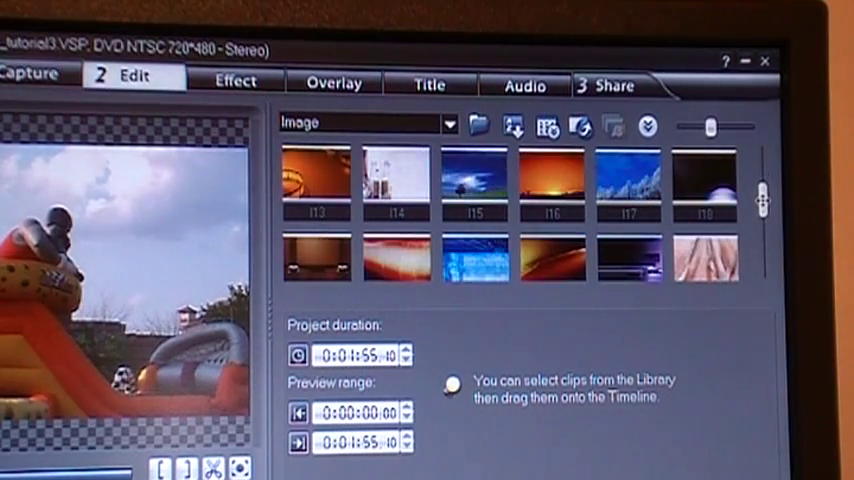
pyautogui.scroll(-3)
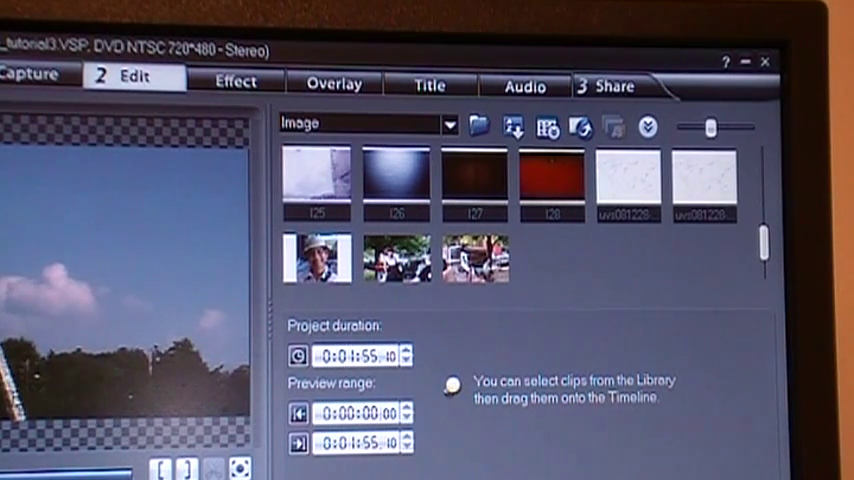
pyautogui.moveTo(562, 430)
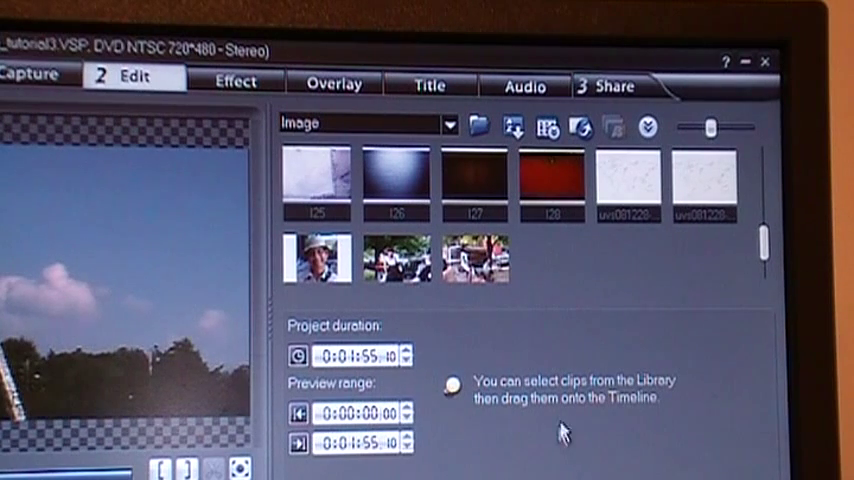
pyautogui.moveTo(700, 458)
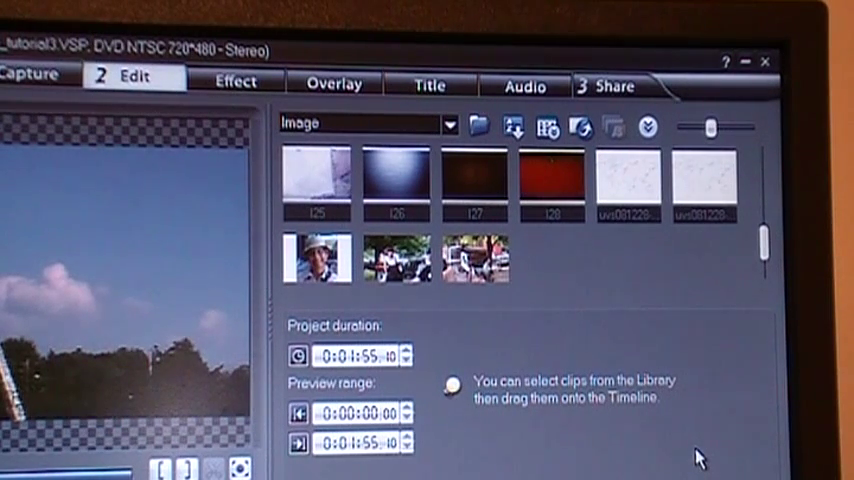
pyautogui.moveTo(665, 475)
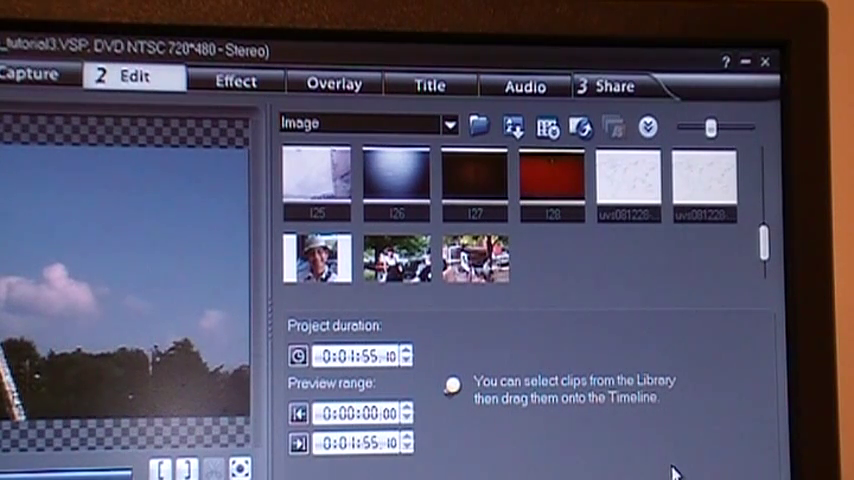
pyautogui.moveTo(655, 328)
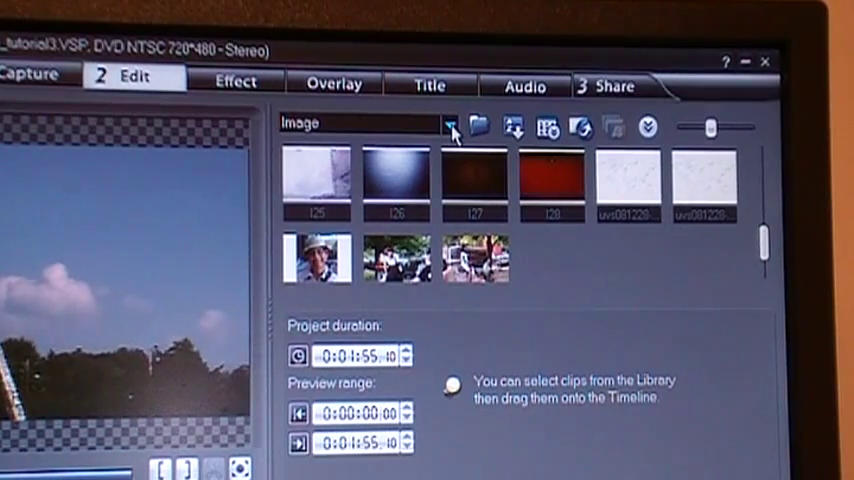
# Step: Switch the library to the Color category showing solid colour swatches with RGB values
pyautogui.click(450, 123)
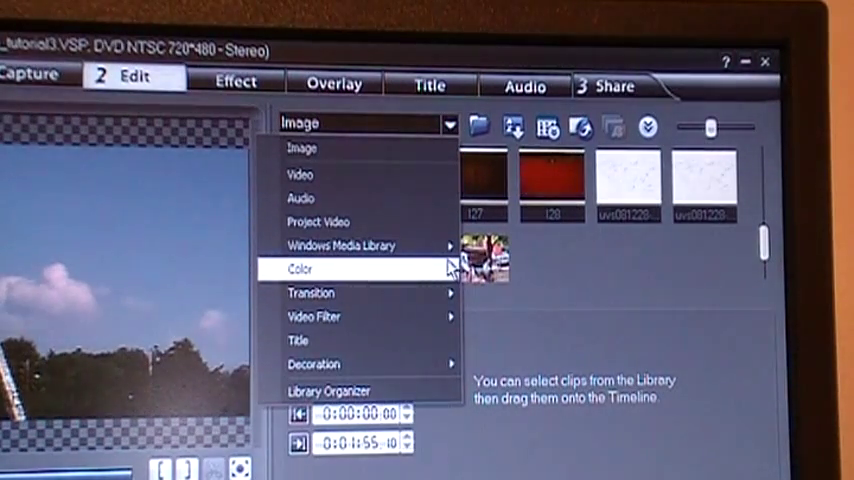
pyautogui.click(303, 268)
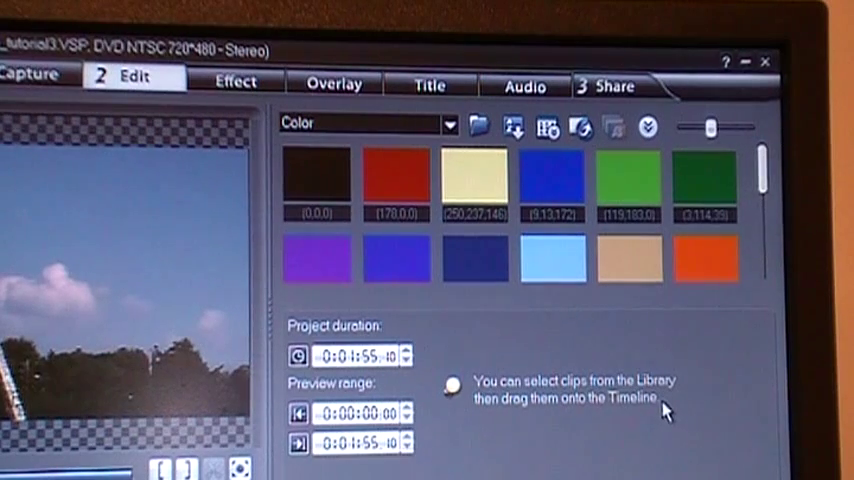
pyautogui.moveTo(682, 448)
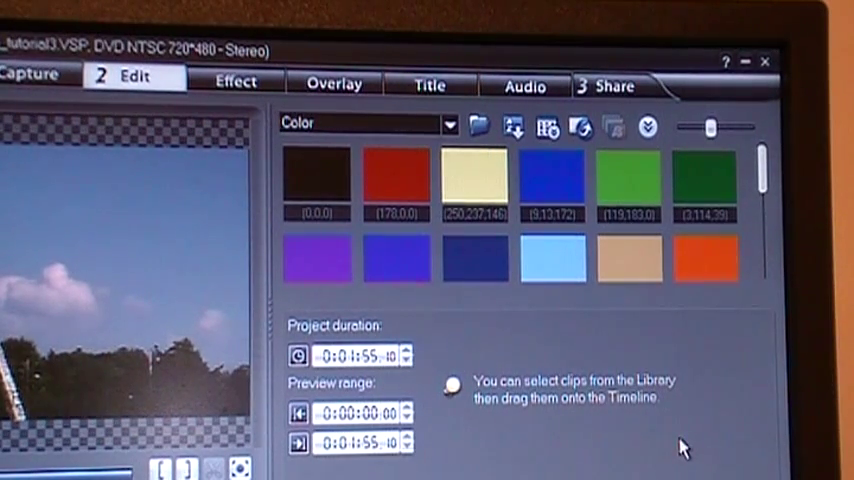
pyautogui.moveTo(678, 462)
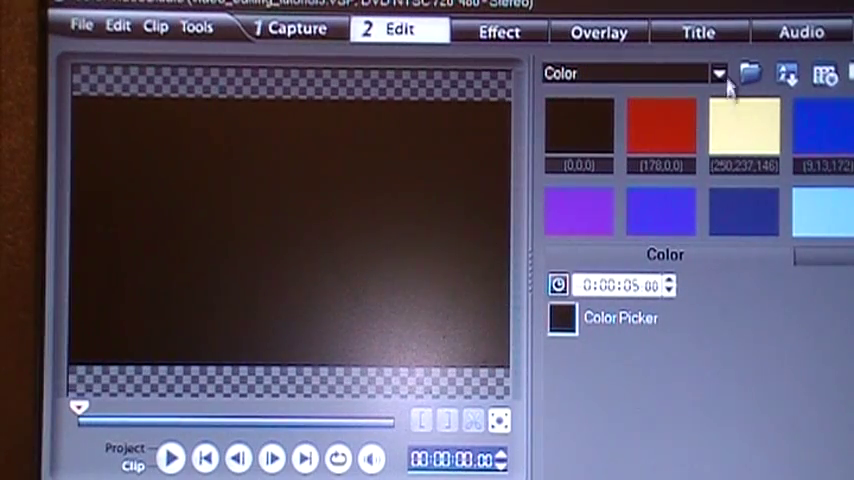
# Step: Start a new title in the preview over the black clip and type 'The End'
pyautogui.click(697, 32)
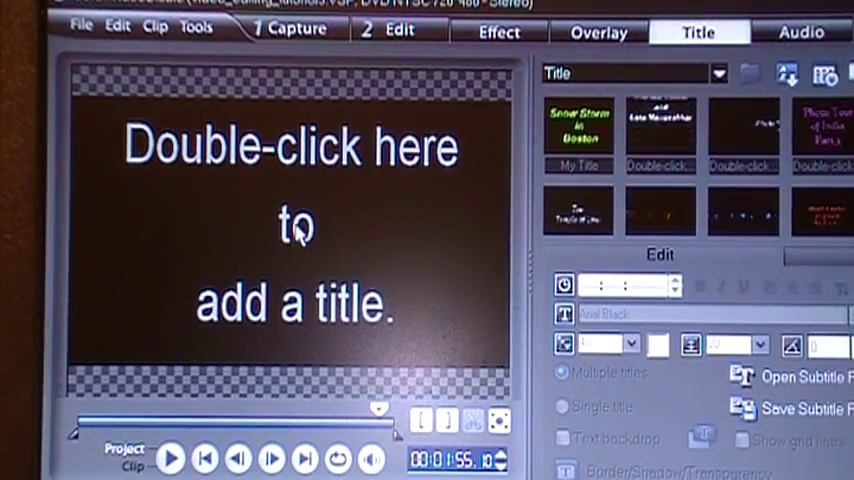
pyautogui.doubleClick(295, 230)
pyautogui.write('The E')
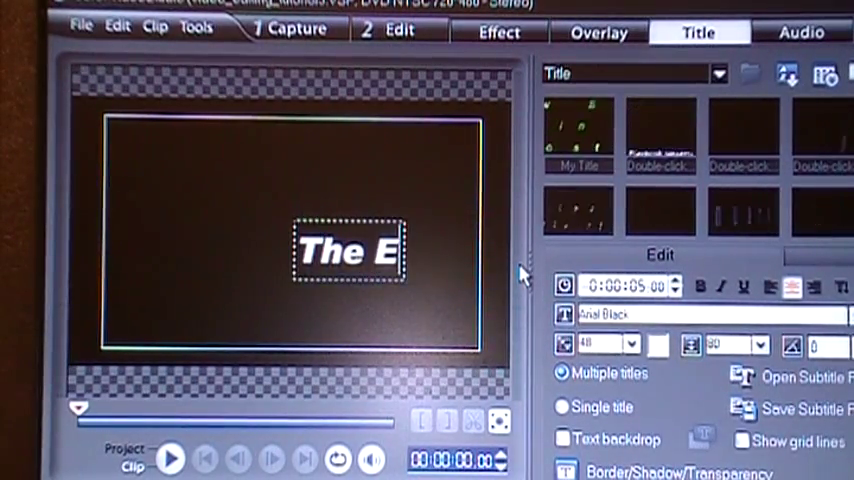
pyautogui.write('nd')
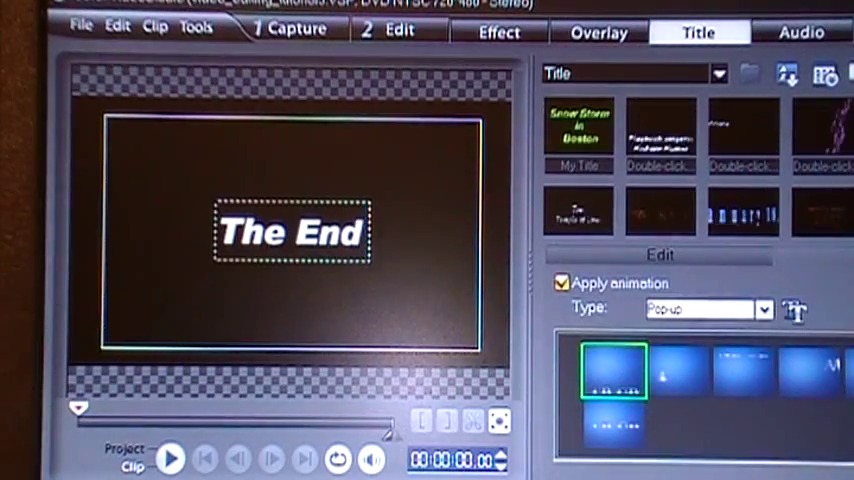
# Step: Change the 'The End' animation from Pop-up to a Fade preset, then return to Edit
pyautogui.click(765, 308)
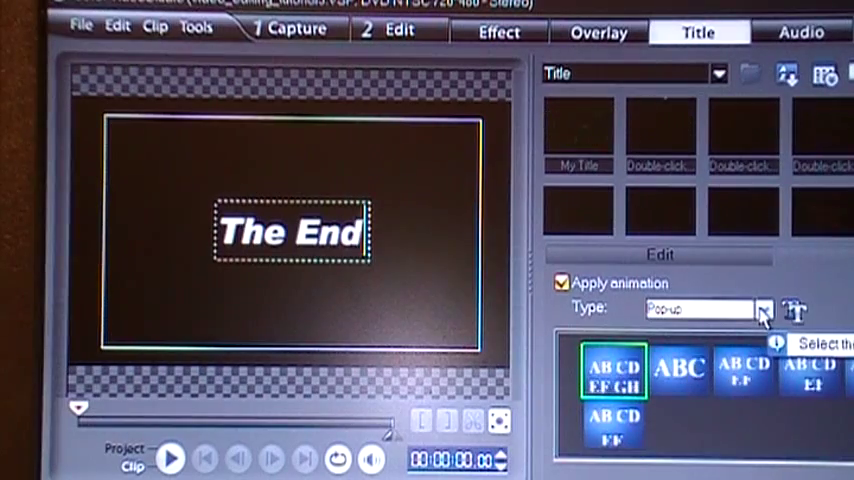
pyautogui.click(763, 308)
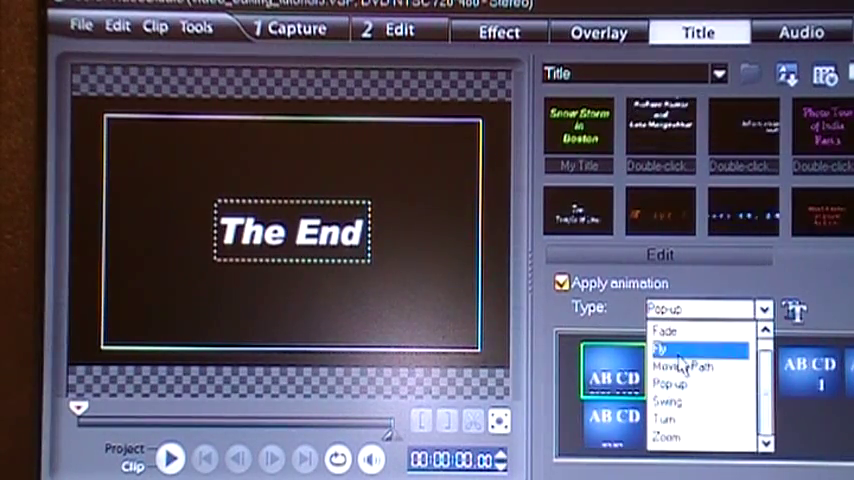
pyautogui.click(665, 331)
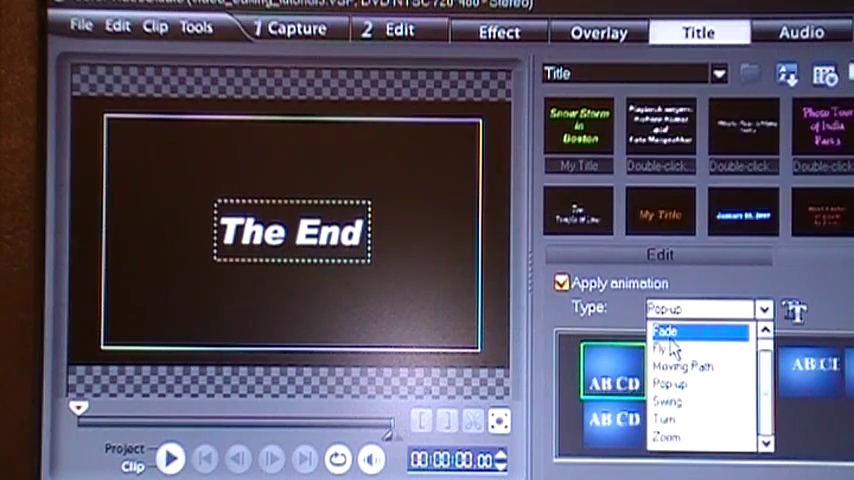
pyautogui.click(663, 331)
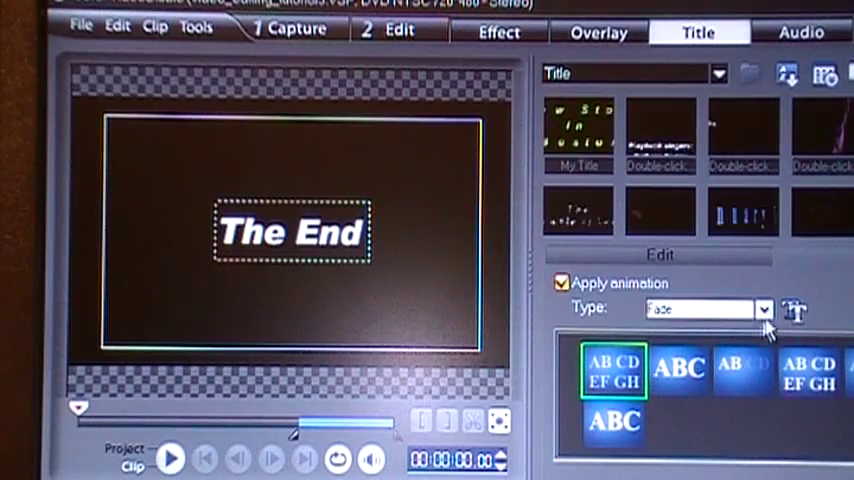
pyautogui.click(795, 311)
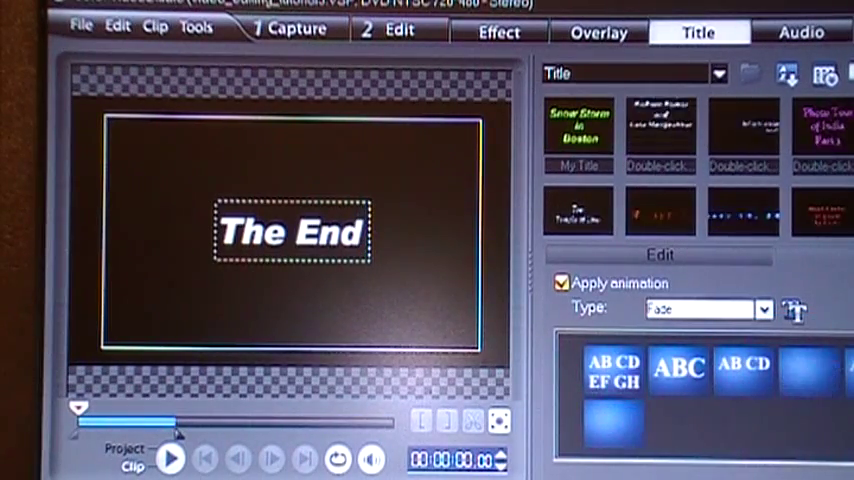
pyautogui.click(397, 31)
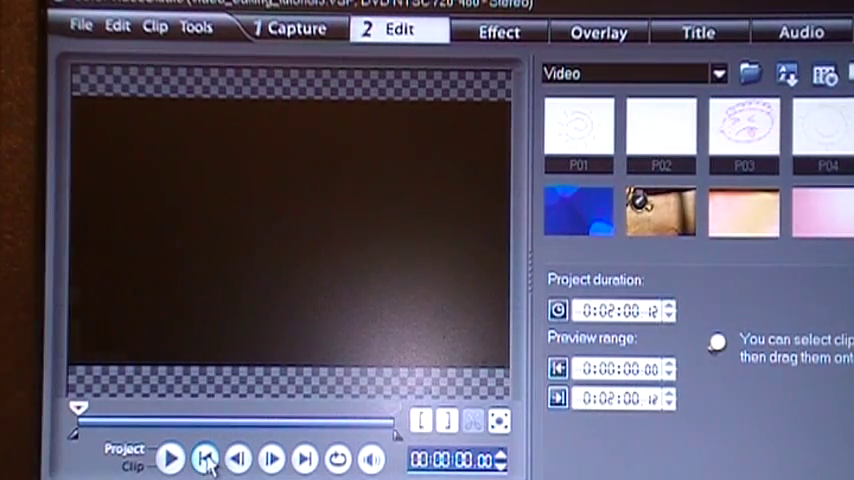
# Step: Rewind the preview to the project start to replay the ending with 'The End' title
pyautogui.click(207, 459)
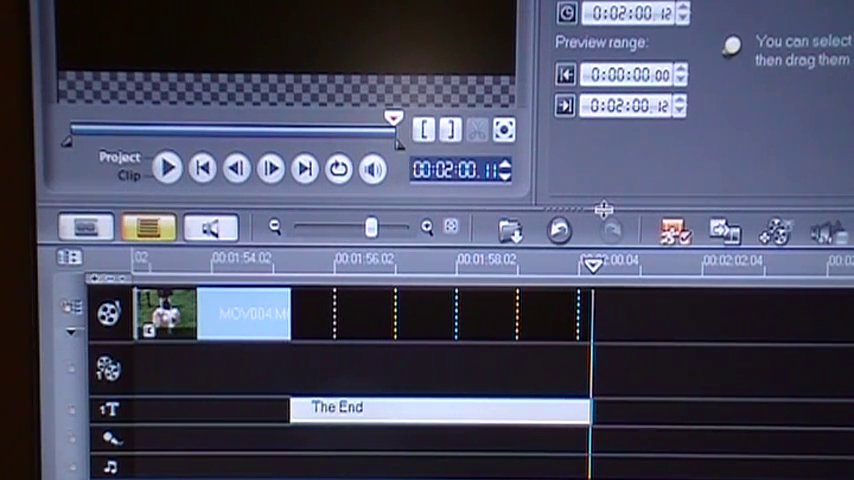
pyautogui.moveTo(40, 265)
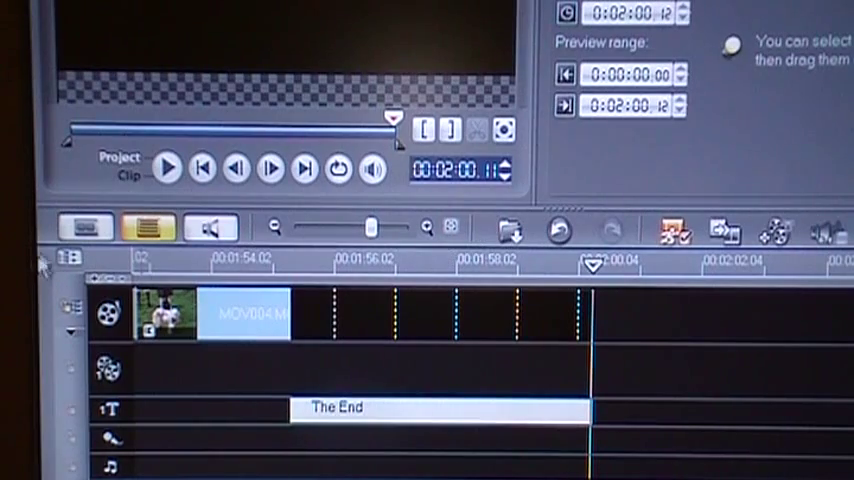